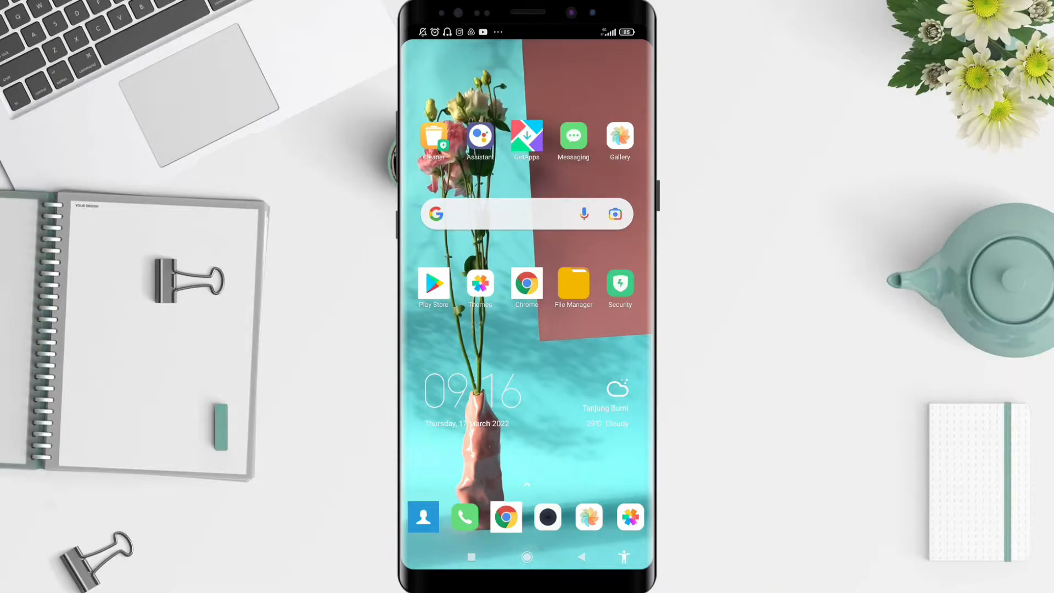
# - Launch the Play Store from the home screen icon
pyautogui.click(433, 284)
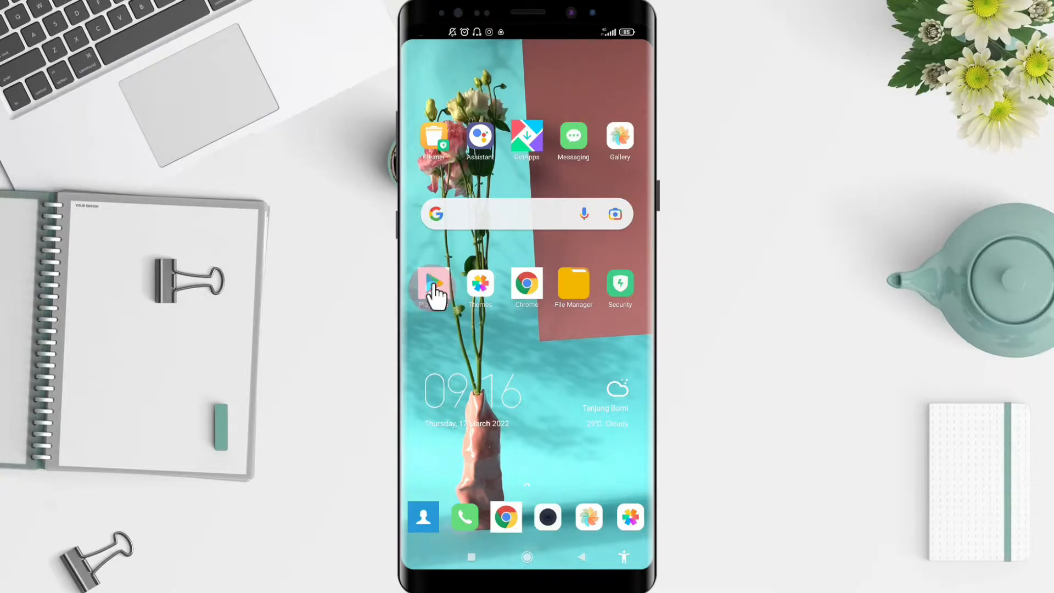
pyautogui.click(433, 284)
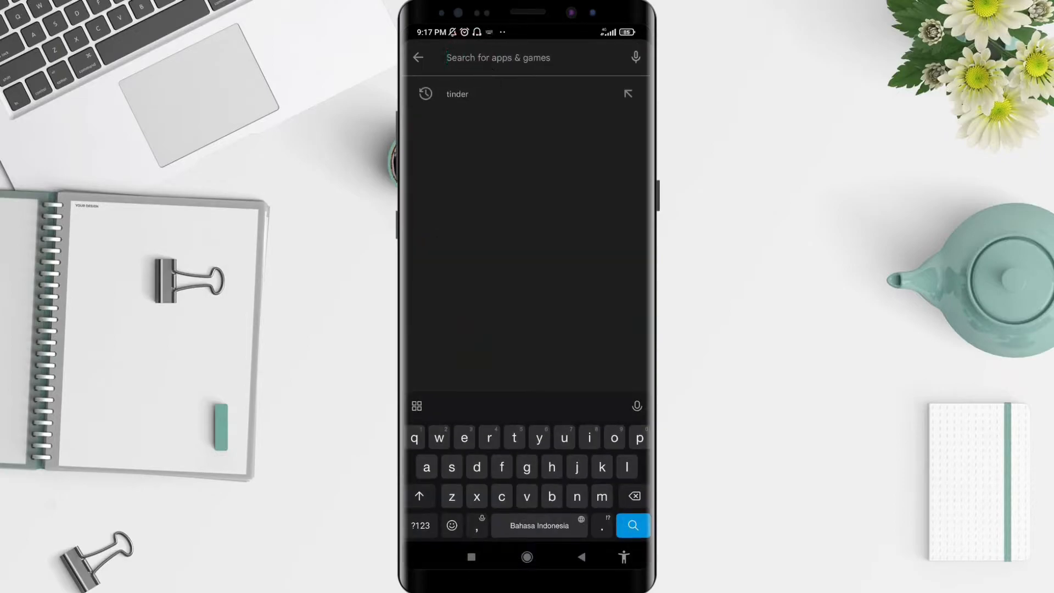
# - Search the Play Store for 'google fit' using the suggested query
pyautogui.click(526, 473)
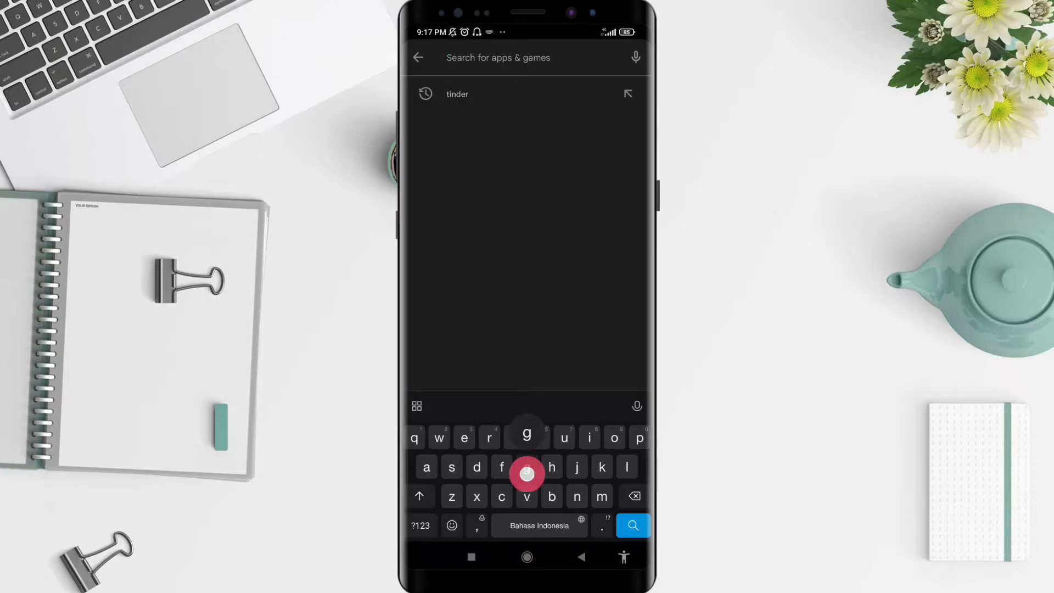
pyautogui.write('googke fit')
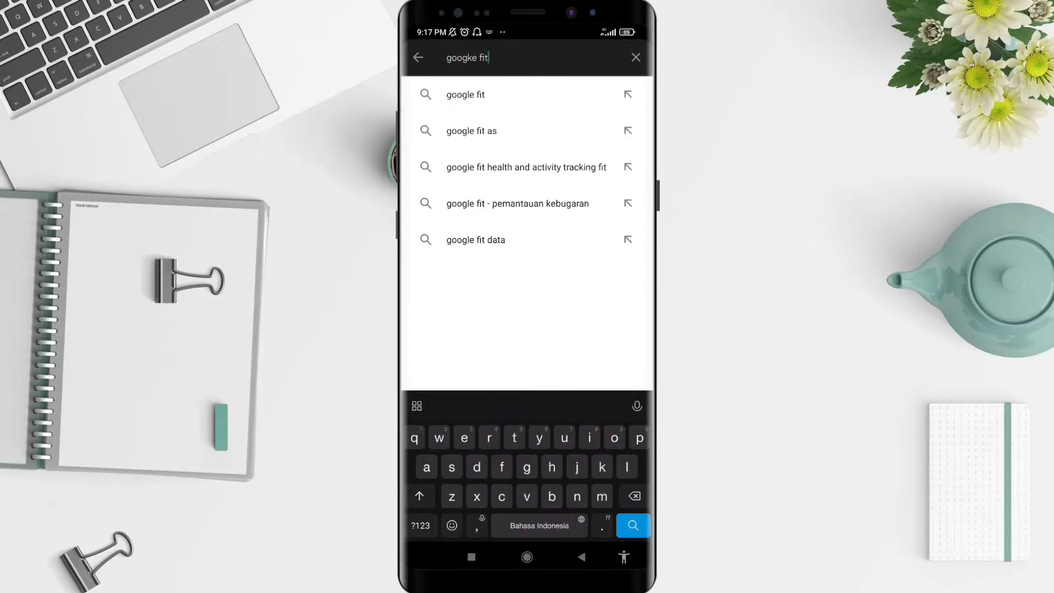
pyautogui.click(465, 94)
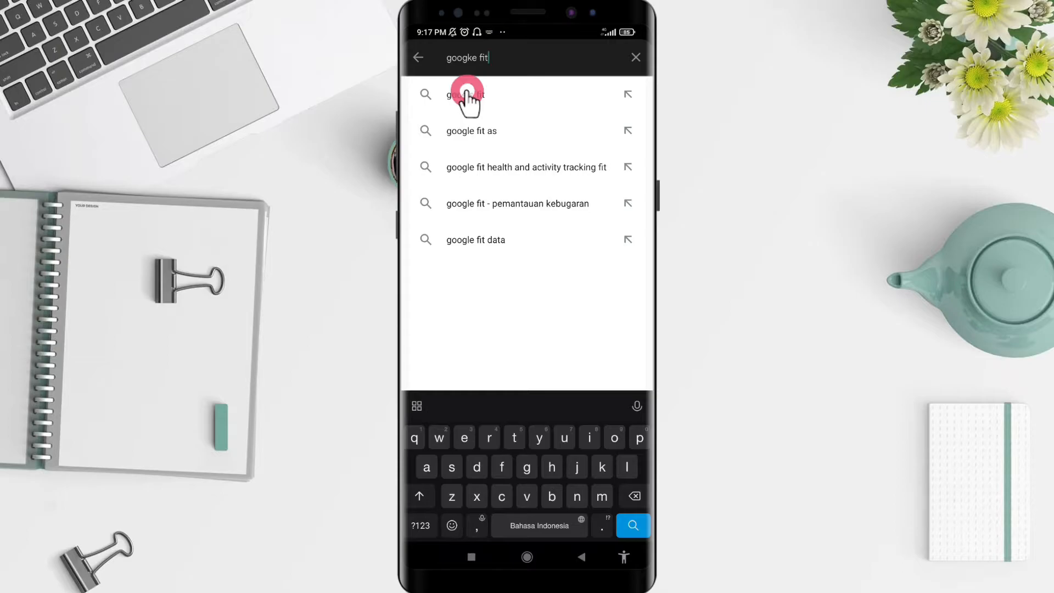
pyautogui.click(466, 94)
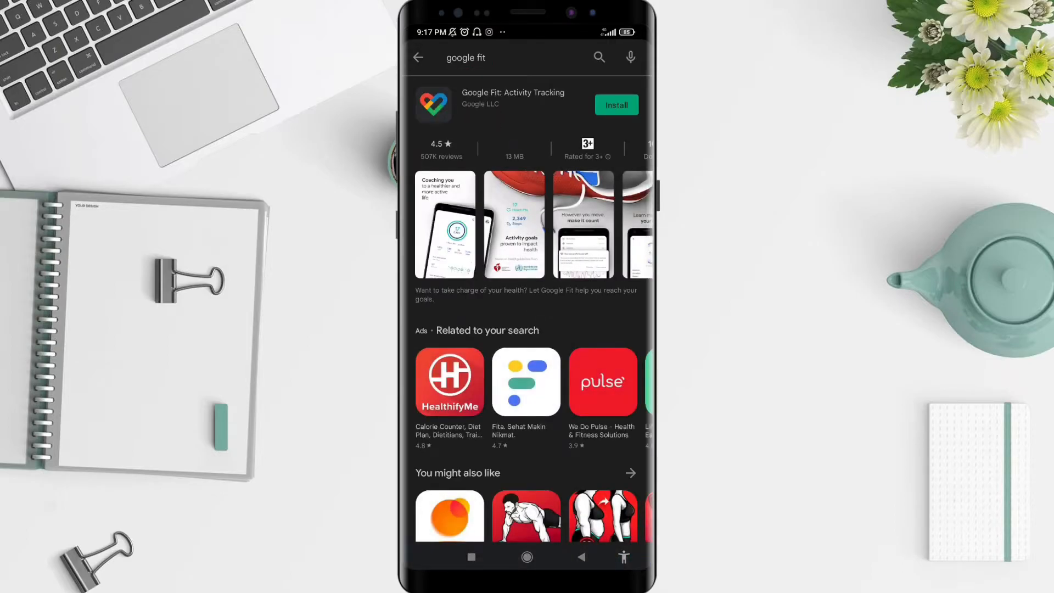
# - Install Google Fit: Activity Tracking, downloading now over any network
pyautogui.click(616, 105)
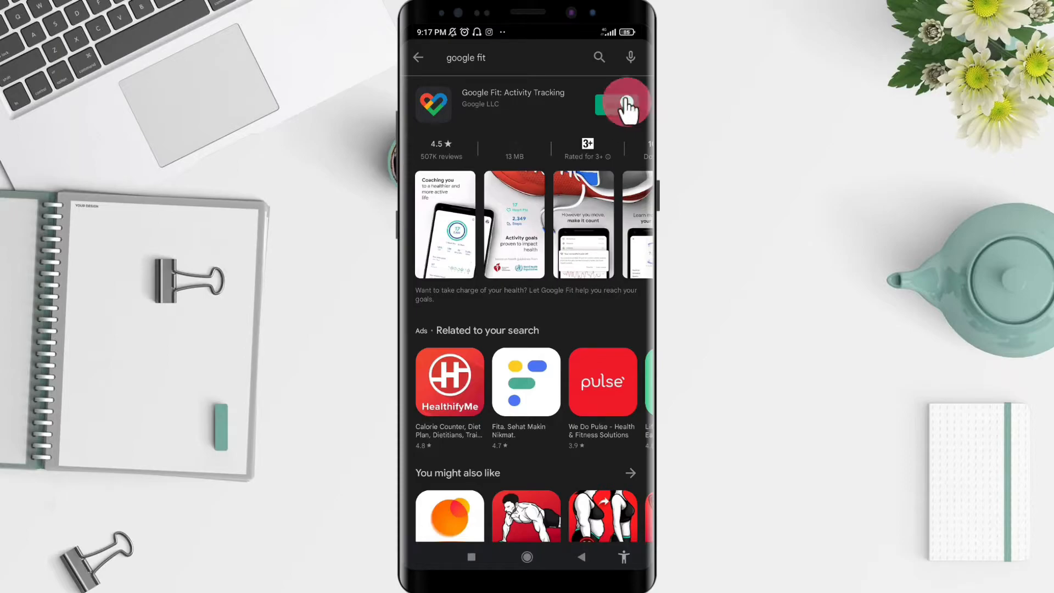
pyautogui.click(623, 104)
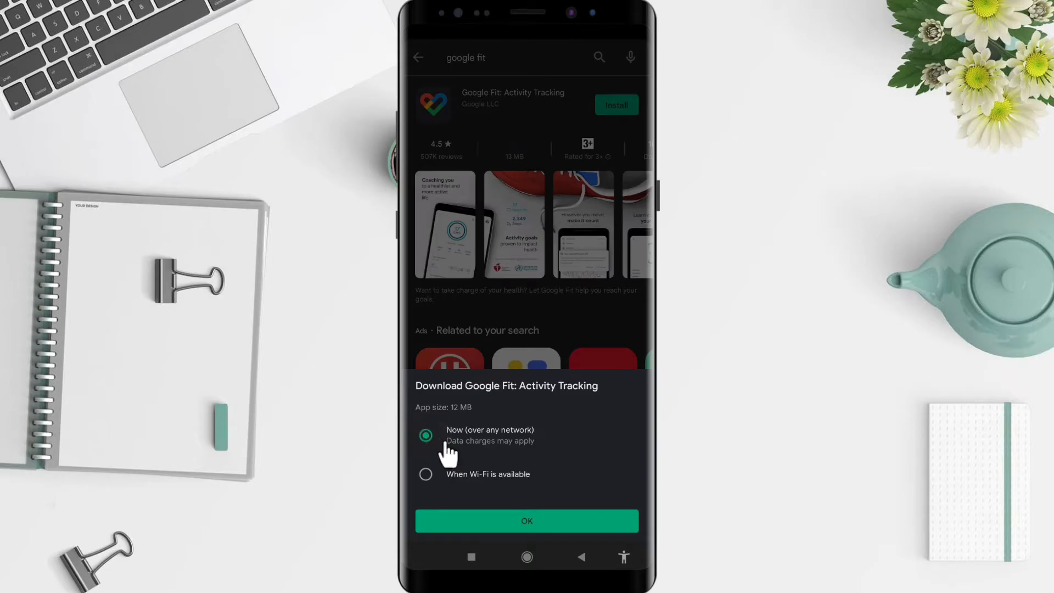
pyautogui.click(527, 521)
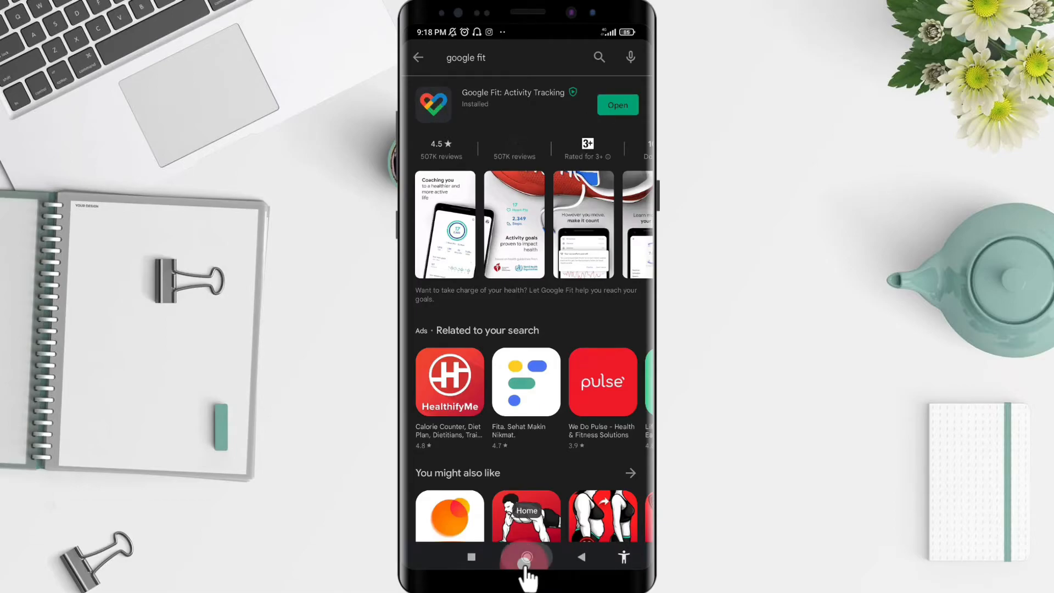
# - Confirm the Fit app appears in the app drawer, then return home
pyautogui.click(526, 557)
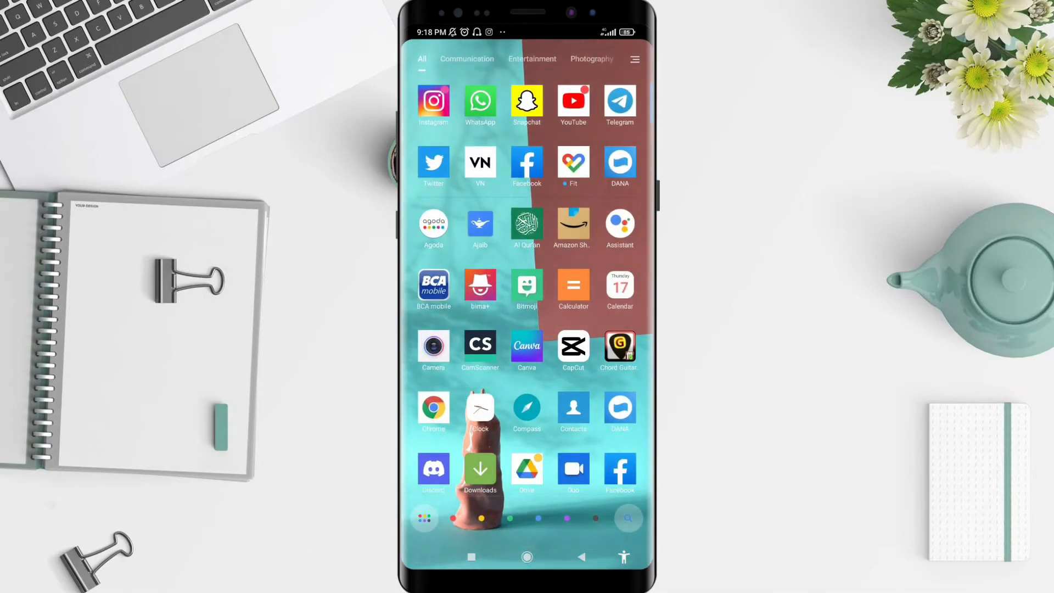
pyautogui.scroll(-3)
pyautogui.write('fit')
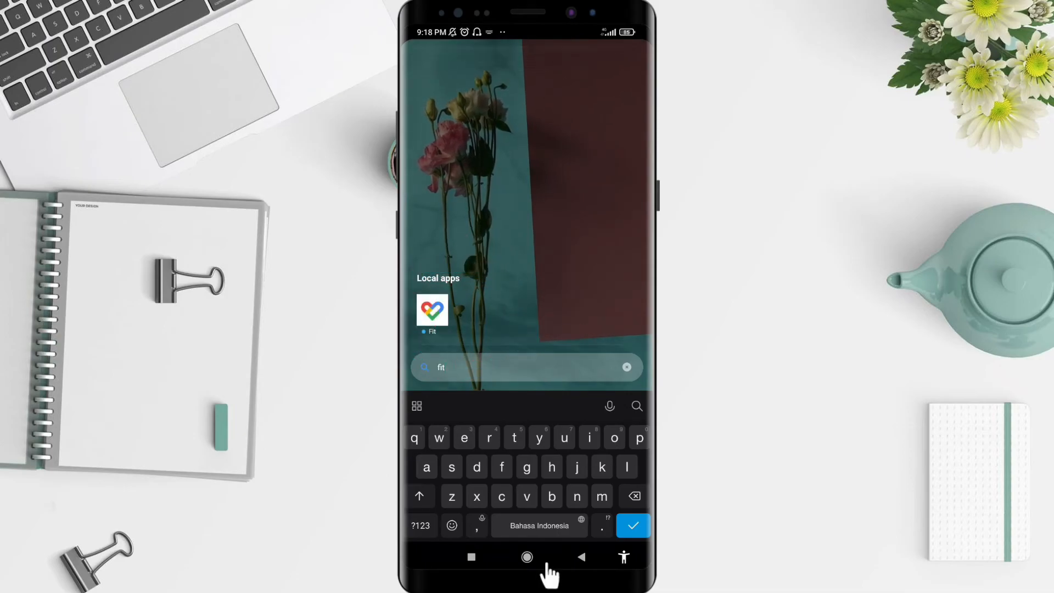
pyautogui.click(526, 557)
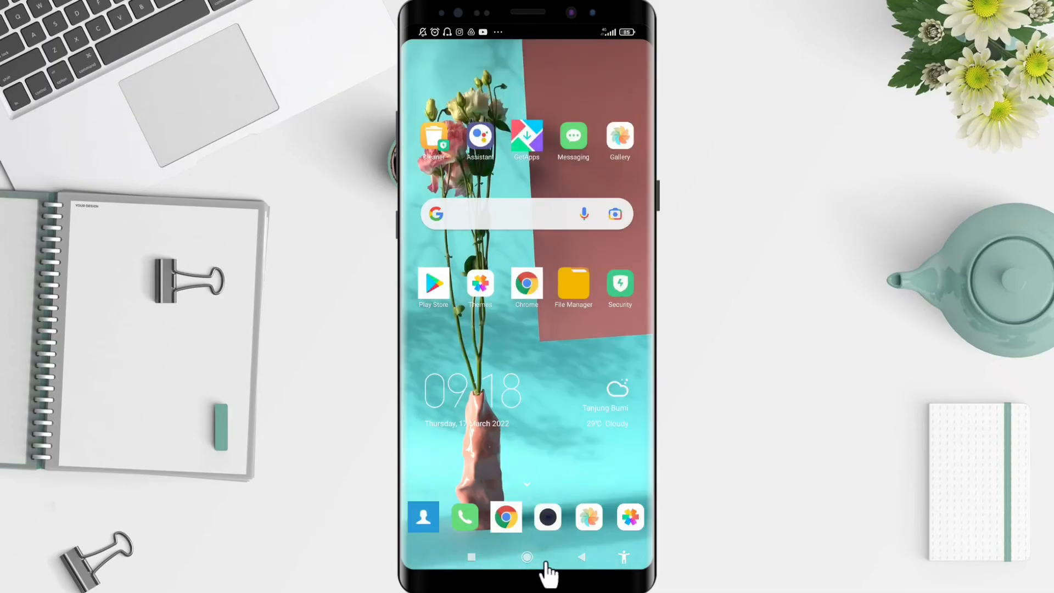